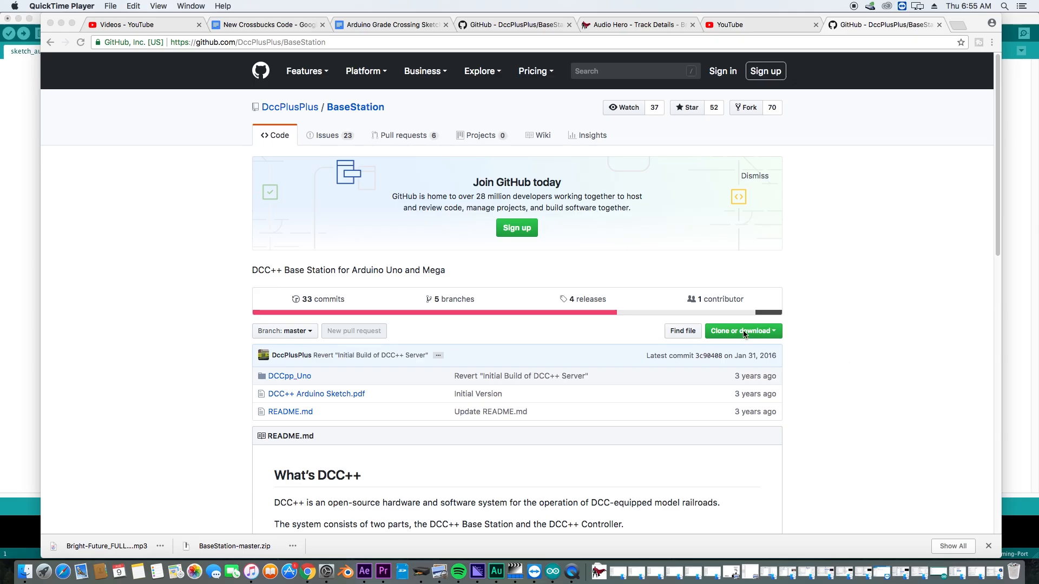
Step: Download the BaseStation repository from GitHub as BaseStation-master.zip via Clone or download > Download ZIP
{"action": "left_click", "coordinate": [743, 331]}
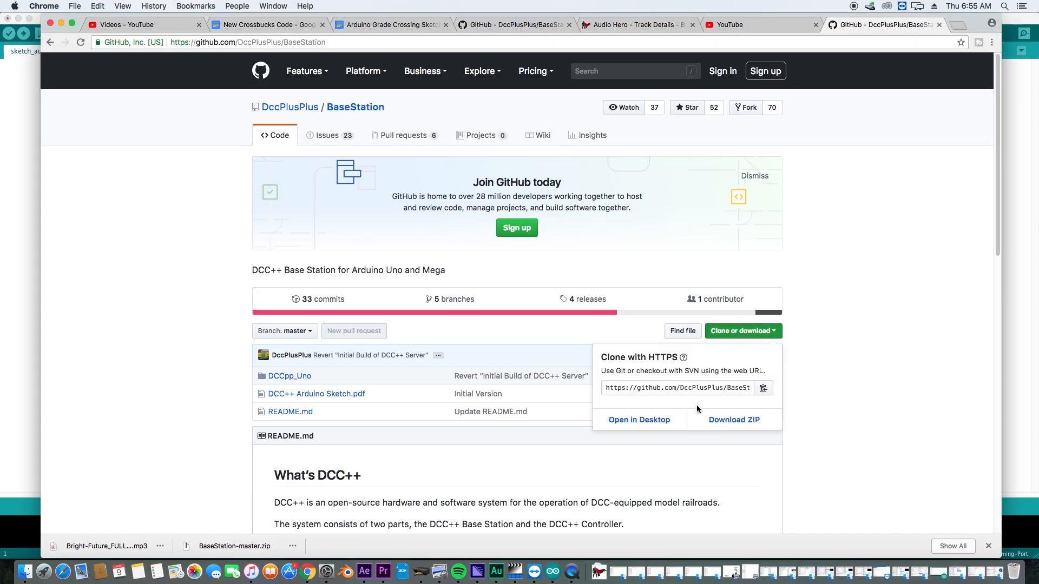
{"action": "left_click", "coordinate": [734, 420]}
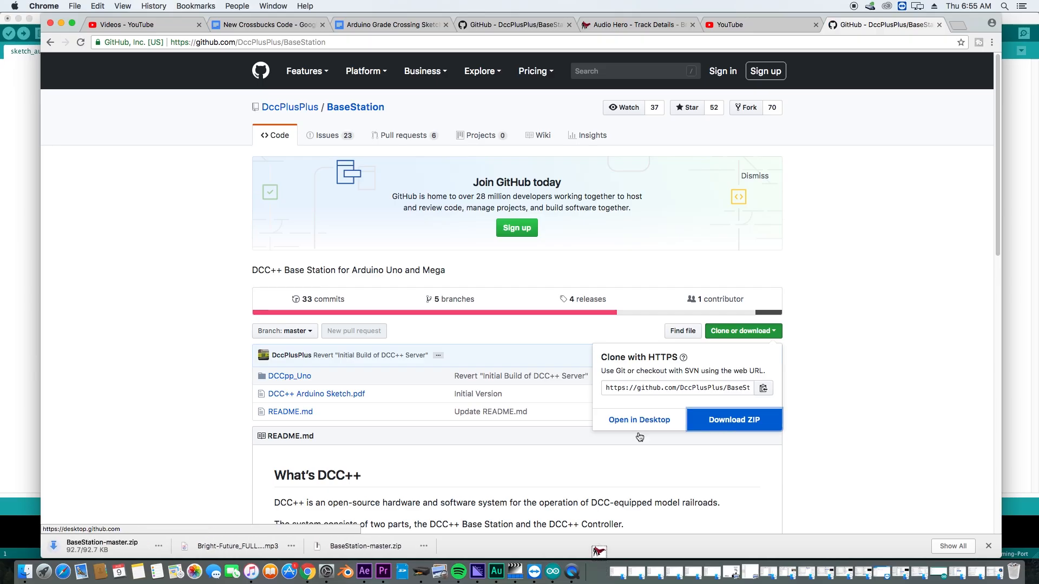
{"action": "left_click", "coordinate": [159, 545]}
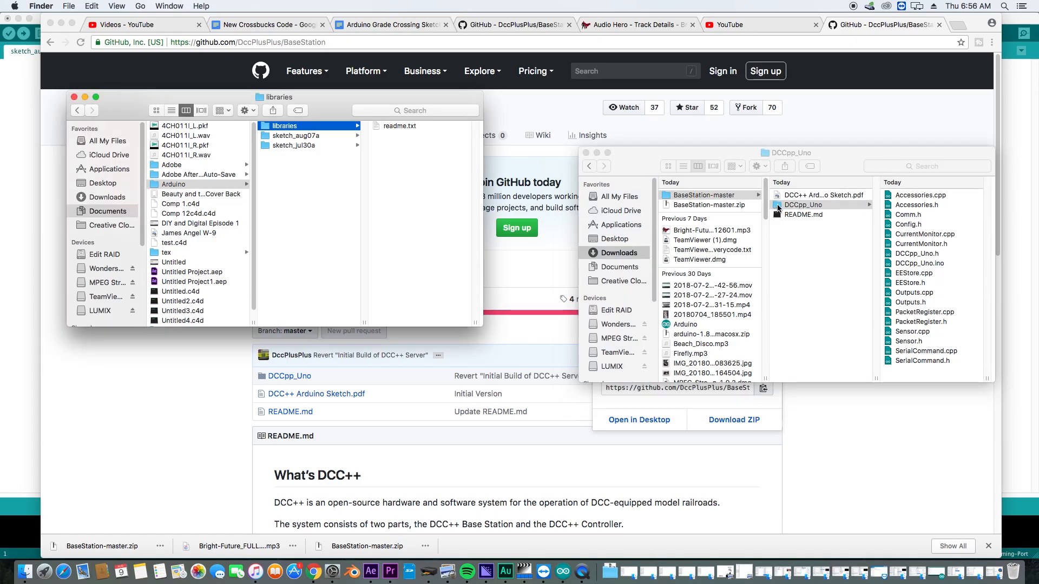
Step: Move the DCCpp_Uno folder from Downloads/BaseStation-master into Documents/Arduino/libraries
{"action": "left_click", "coordinate": [822, 205]}
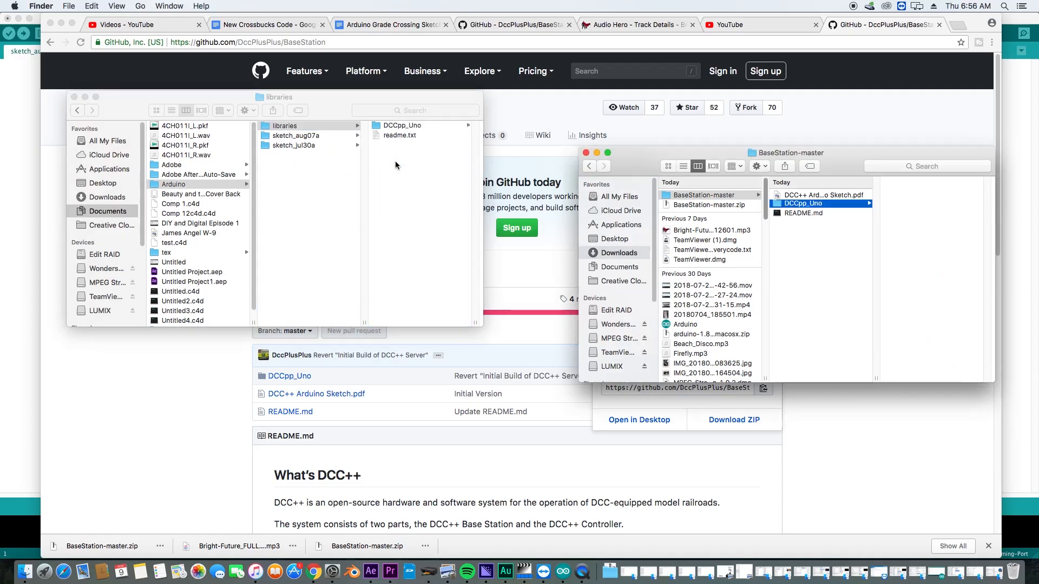
{"action": "left_click", "coordinate": [402, 126]}
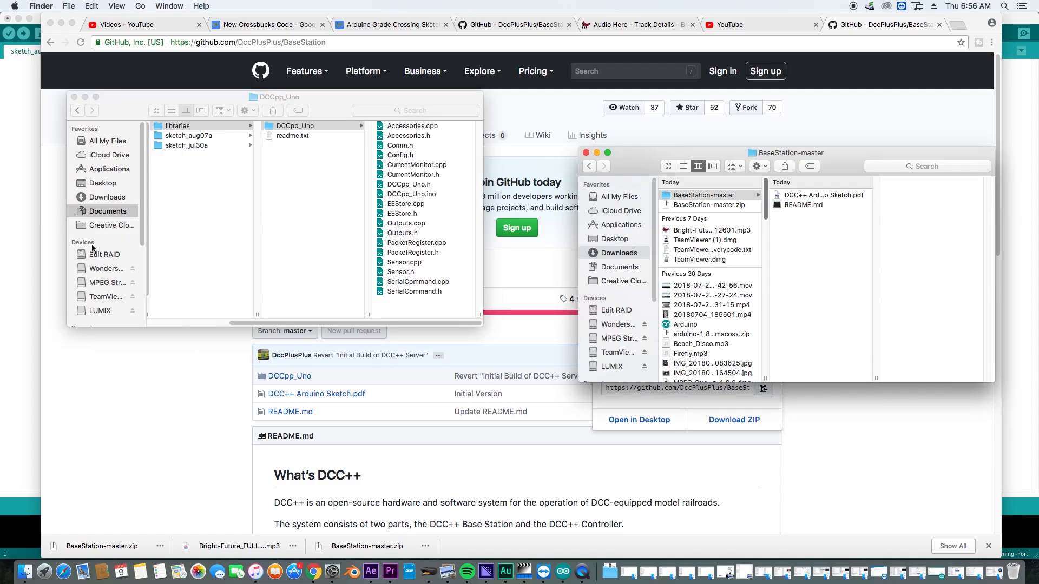
{"action": "mouse_move", "coordinate": [232, 119]}
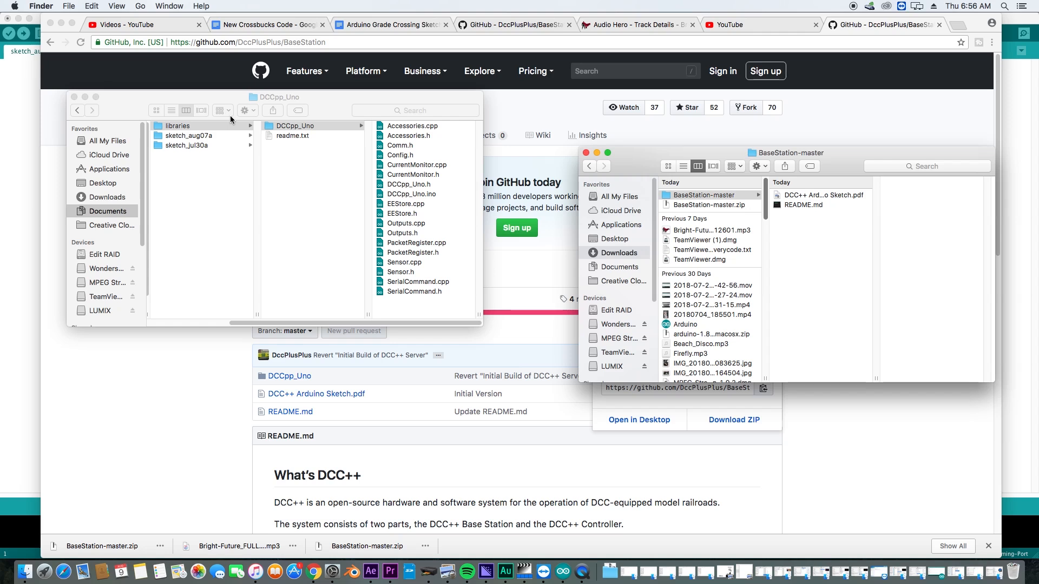
{"action": "mouse_move", "coordinate": [169, 132]}
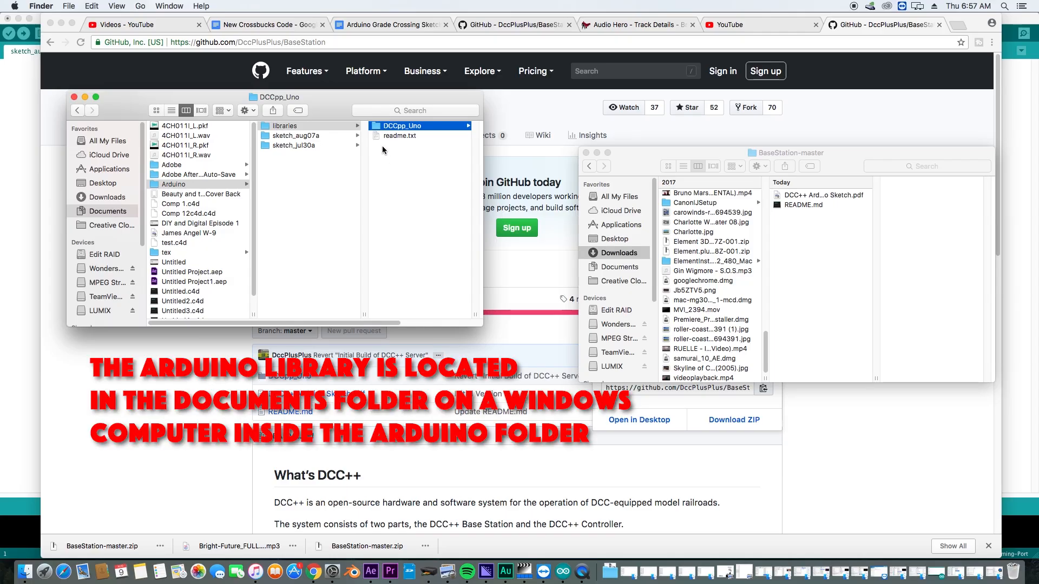
{"action": "mouse_move", "coordinate": [176, 194]}
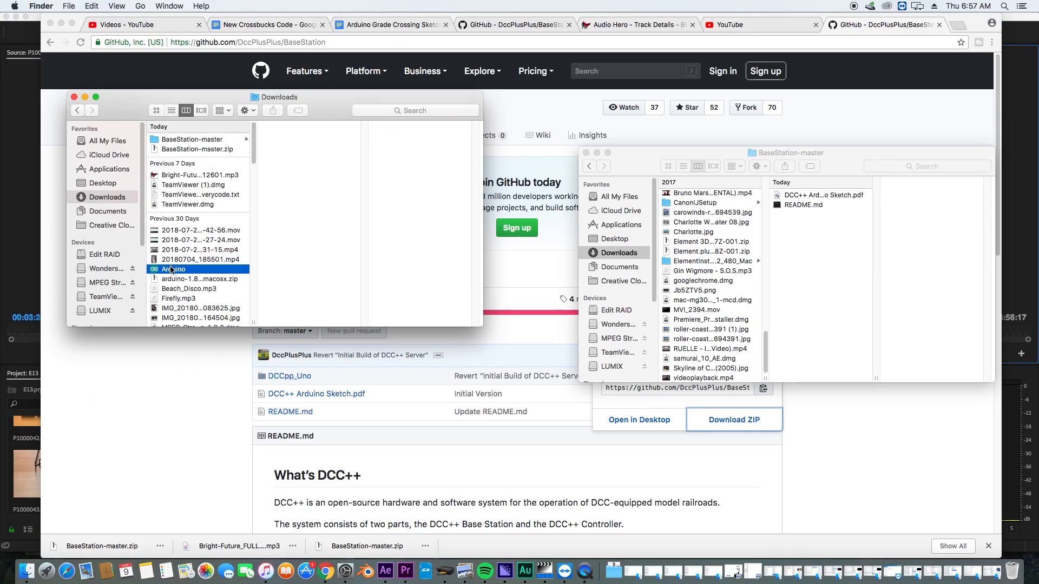
Step: Launch the Arduino 1.8.5 application from the Downloads folder
{"action": "left_click", "coordinate": [174, 269]}
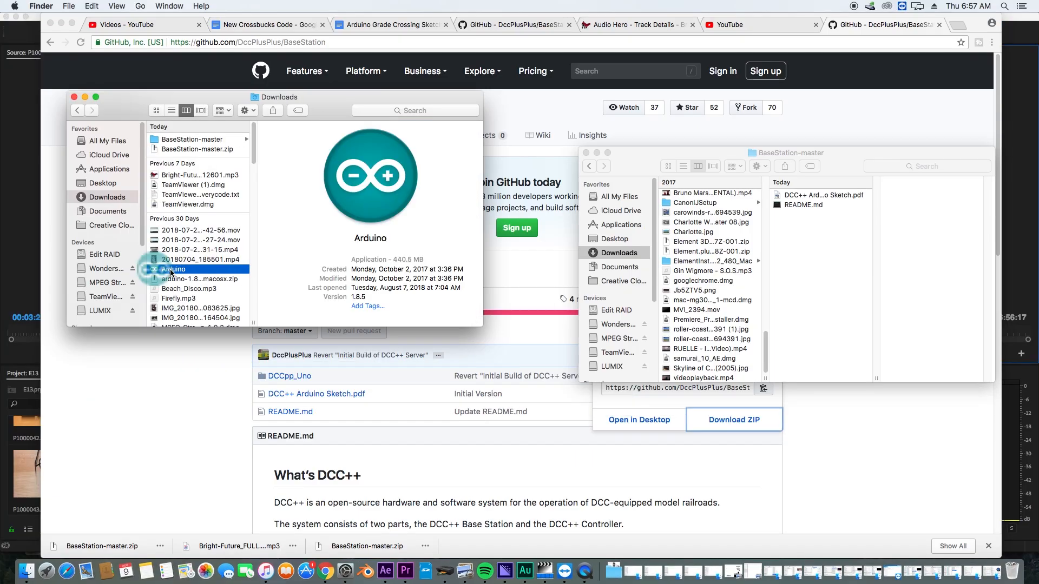
{"action": "double_click", "coordinate": [173, 270]}
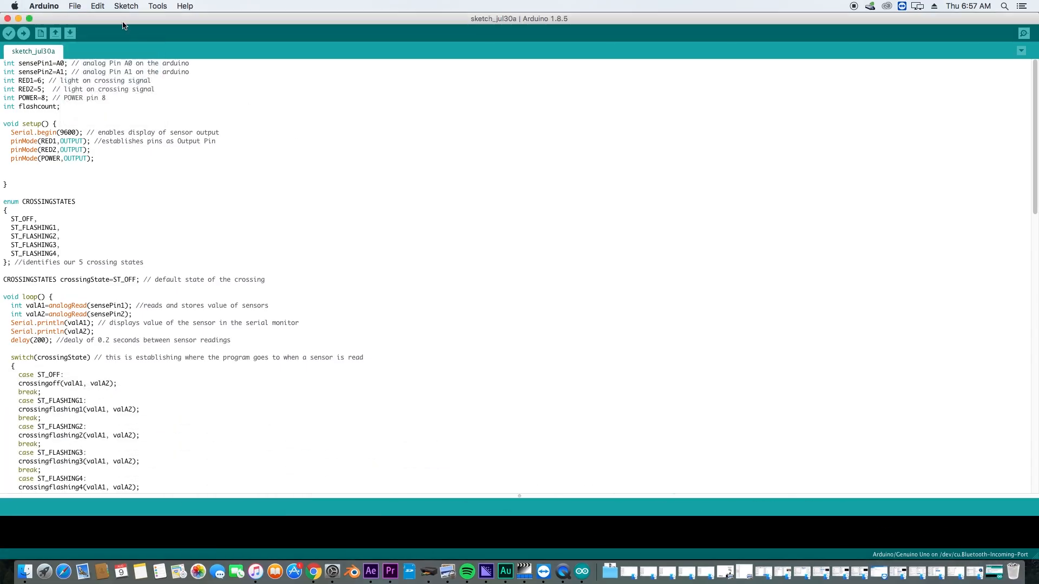
Step: Open the DCCpp_Uno example sketch from File > Examples under custom libraries
{"action": "left_click", "coordinate": [75, 7]}
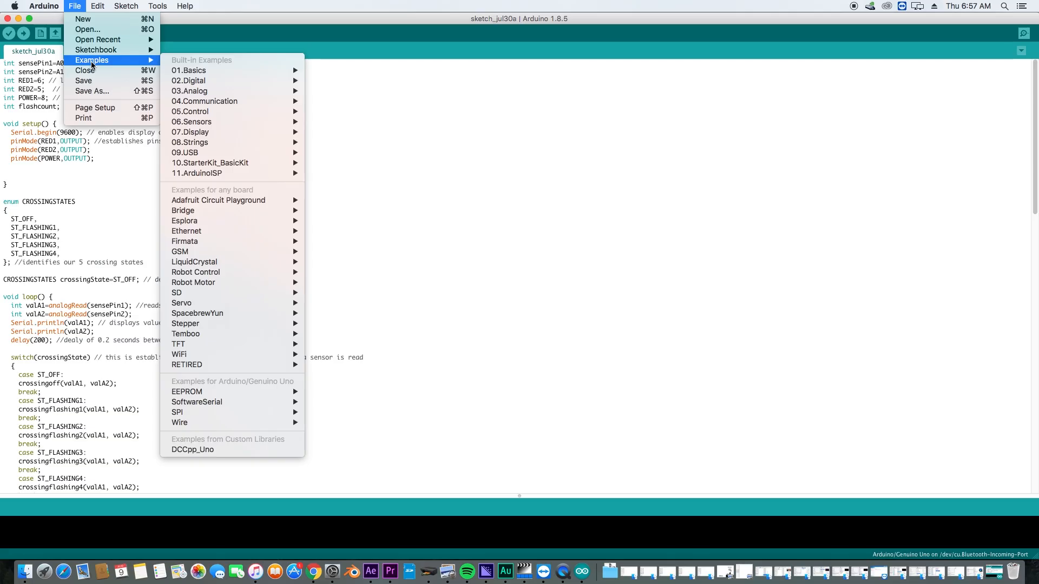
{"action": "mouse_move", "coordinate": [212, 252]}
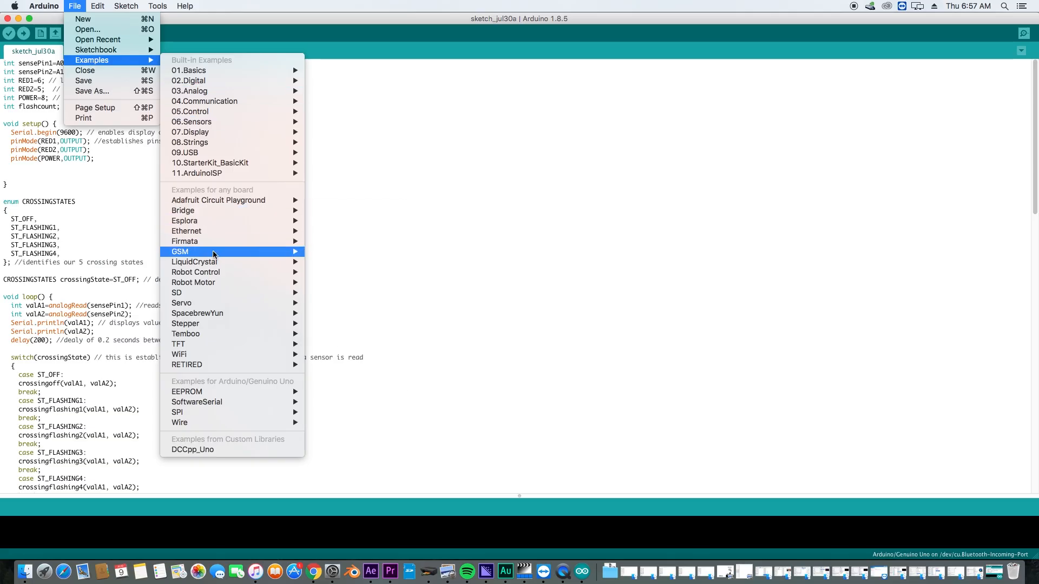
{"action": "mouse_move", "coordinate": [193, 451]}
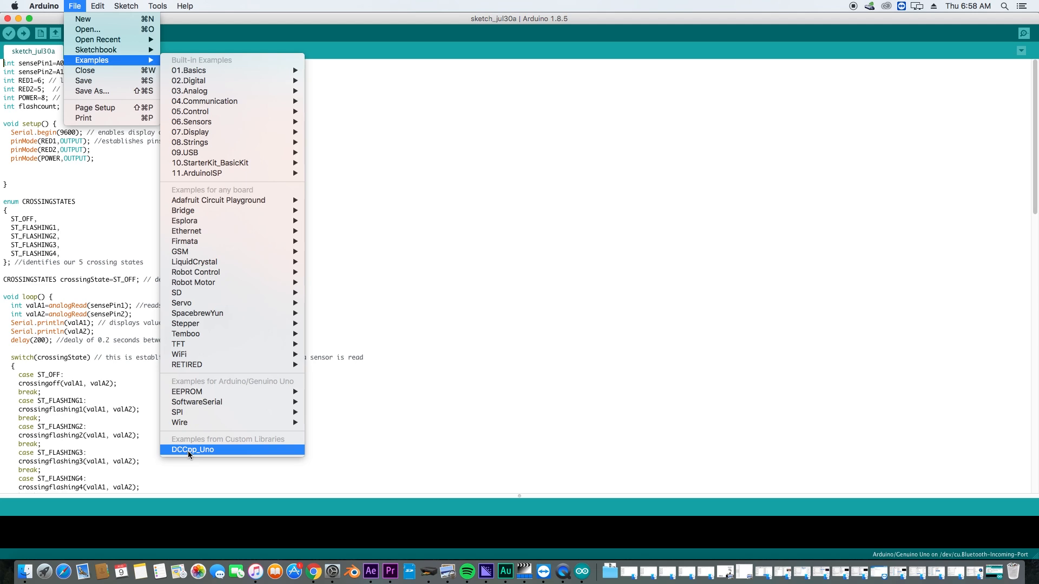
{"action": "mouse_move", "coordinate": [193, 449]}
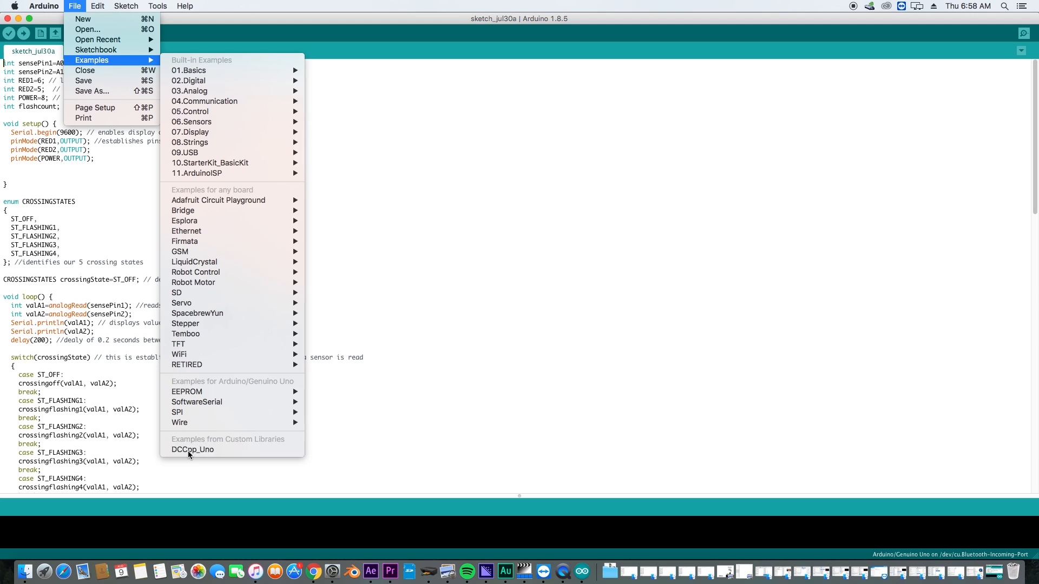
{"action": "left_click", "coordinate": [193, 450]}
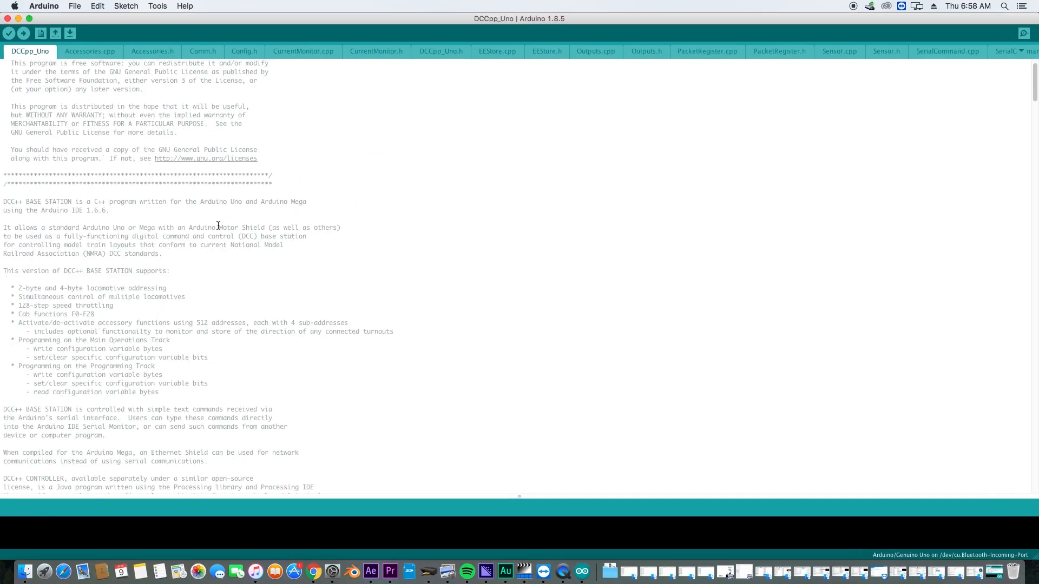
Step: Scroll through the main DCCpp_Uno file, then show the Accessories.cpp source file
{"action": "scroll", "scroll_direction": "down", "scroll_amount": 3}
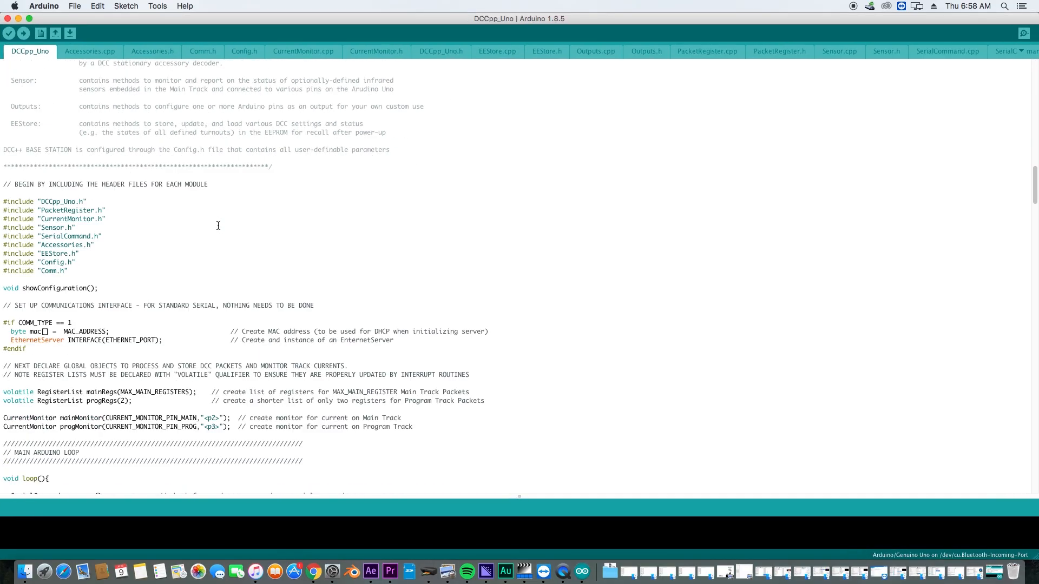
{"action": "scroll", "scroll_direction": "down", "scroll_amount": 3}
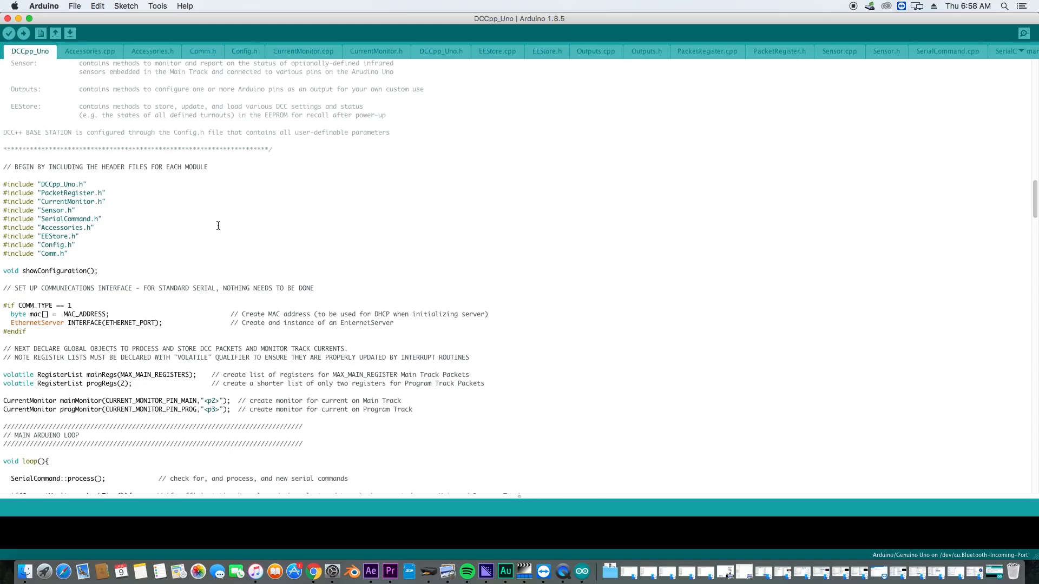
{"action": "scroll", "scroll_direction": "down", "scroll_amount": 3}
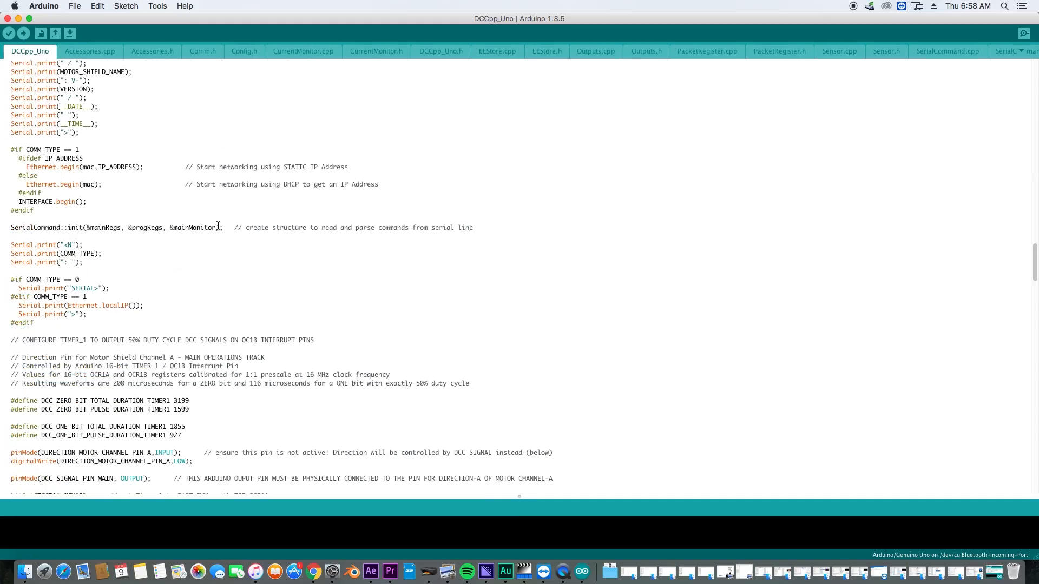
{"action": "scroll", "scroll_direction": "down", "scroll_amount": 3}
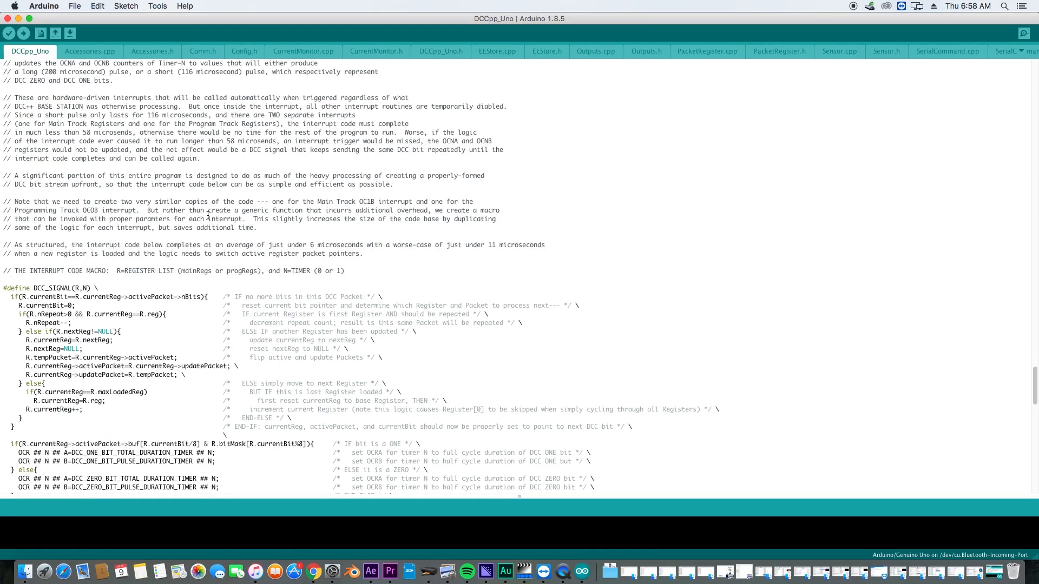
{"action": "left_click", "coordinate": [90, 51]}
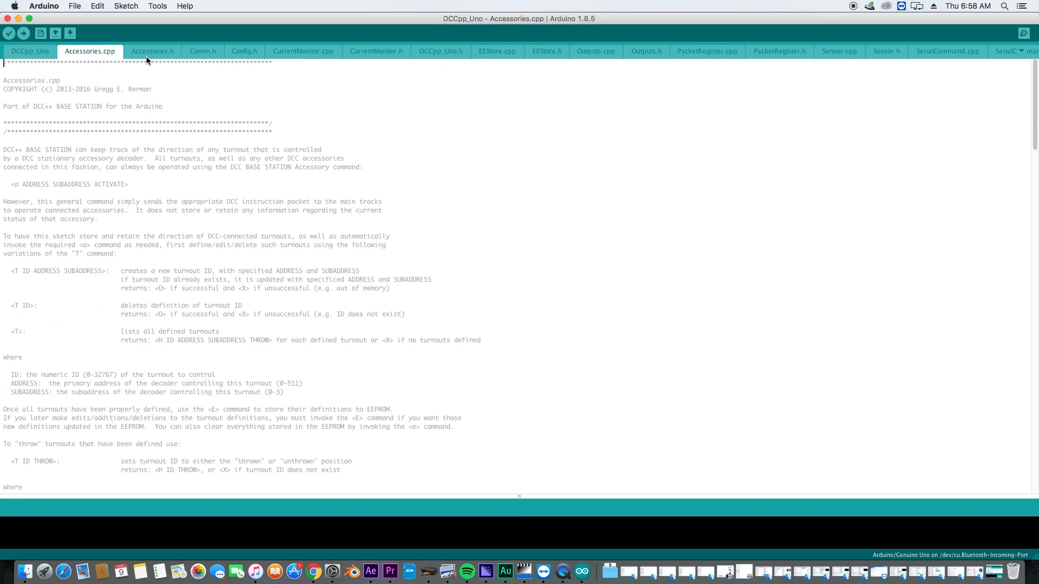
Step: Browse CurrentMonitor.cpp, EEStore.cpp, PacketRegister.cpp, Sensor.cpp and SerialCommand.h, then return to the main sketch
{"action": "left_click", "coordinate": [303, 51]}
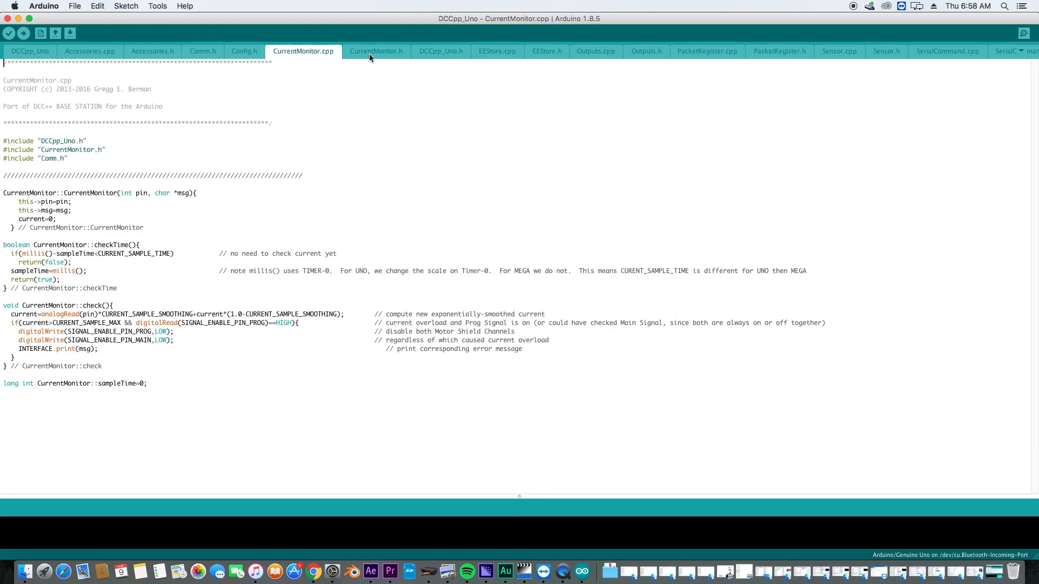
{"action": "left_click", "coordinate": [497, 51]}
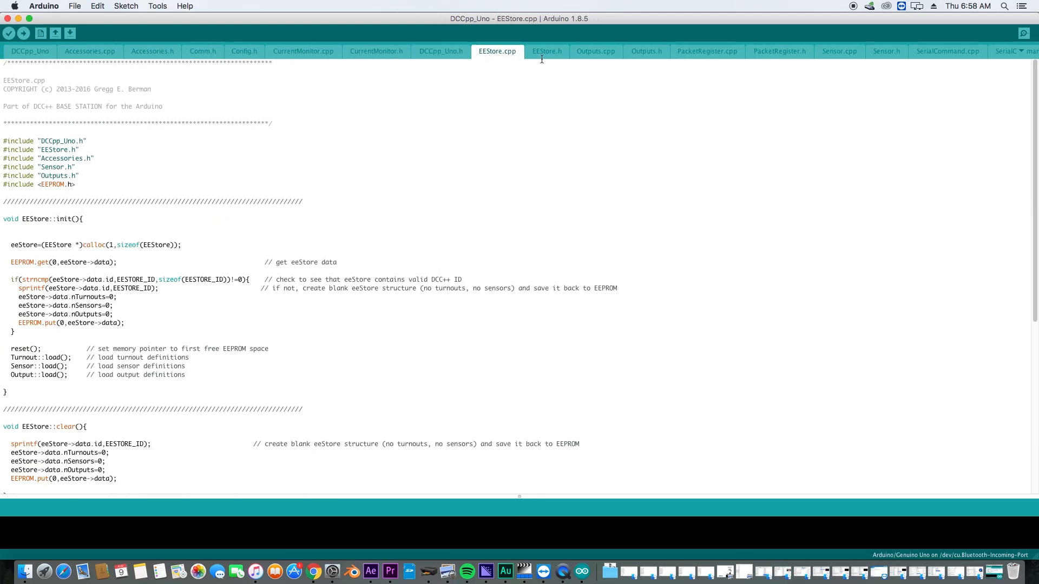
{"action": "left_click", "coordinate": [706, 51]}
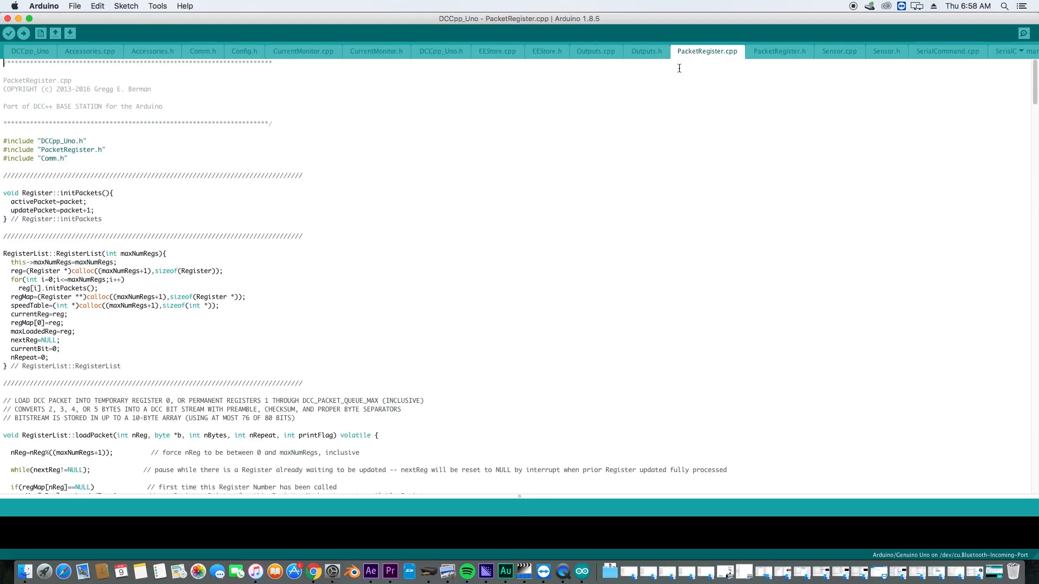
{"action": "left_click", "coordinate": [839, 51]}
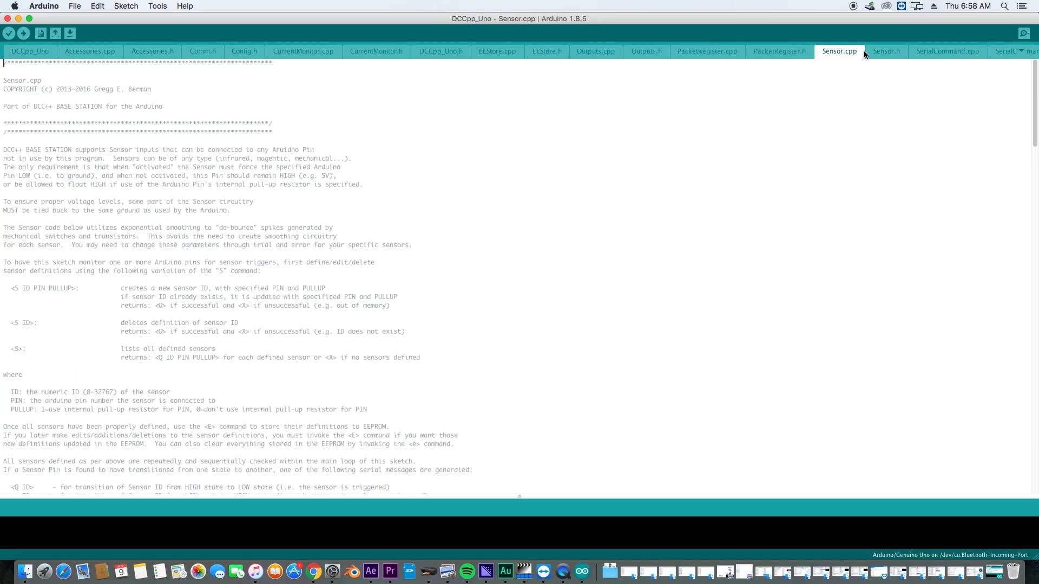
{"action": "left_click", "coordinate": [1006, 51]}
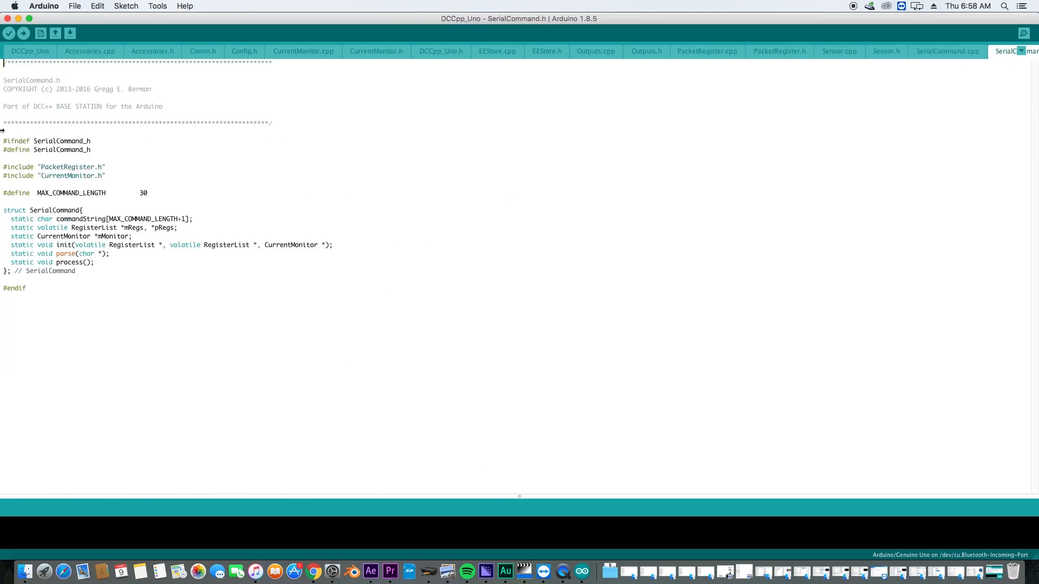
{"action": "left_click", "coordinate": [30, 51]}
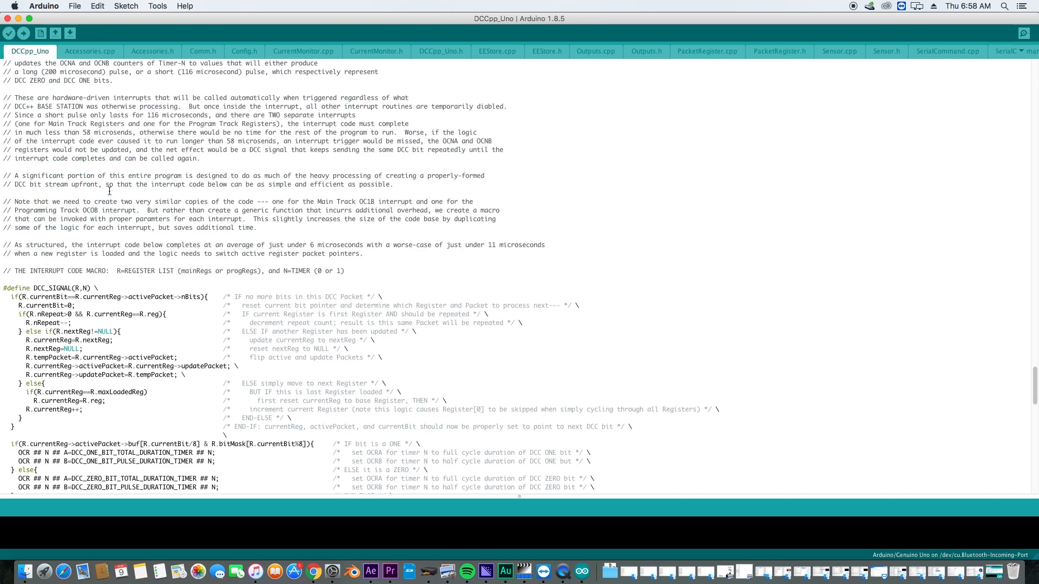
{"action": "scroll", "scroll_direction": "down", "scroll_amount": 3}
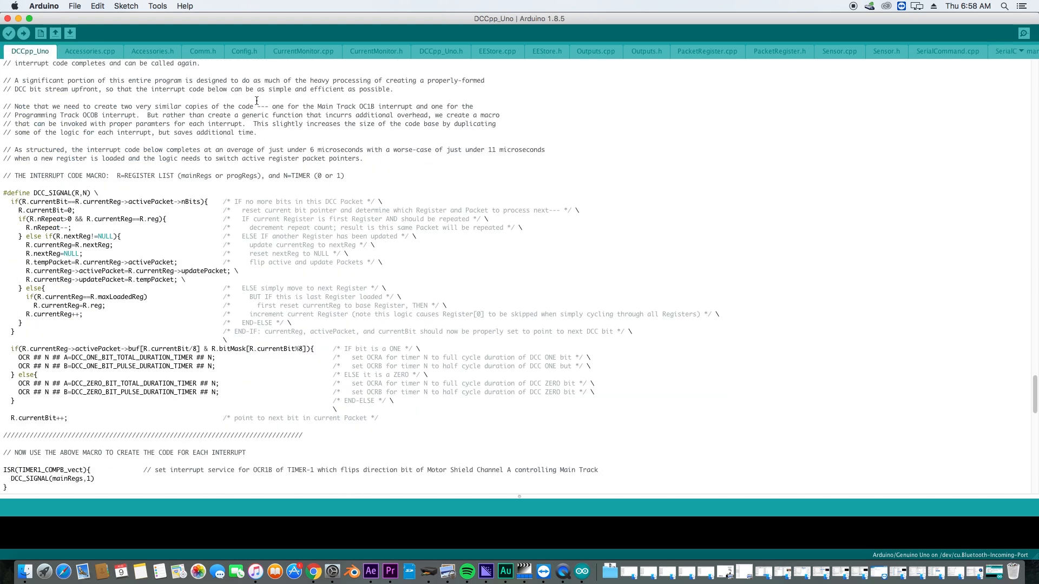
Step: Review Config.h, CurrentMonitor.cpp and the DCCpp_Uno.h header, ending on DCCpp_Uno.h
{"action": "left_click", "coordinate": [243, 51]}
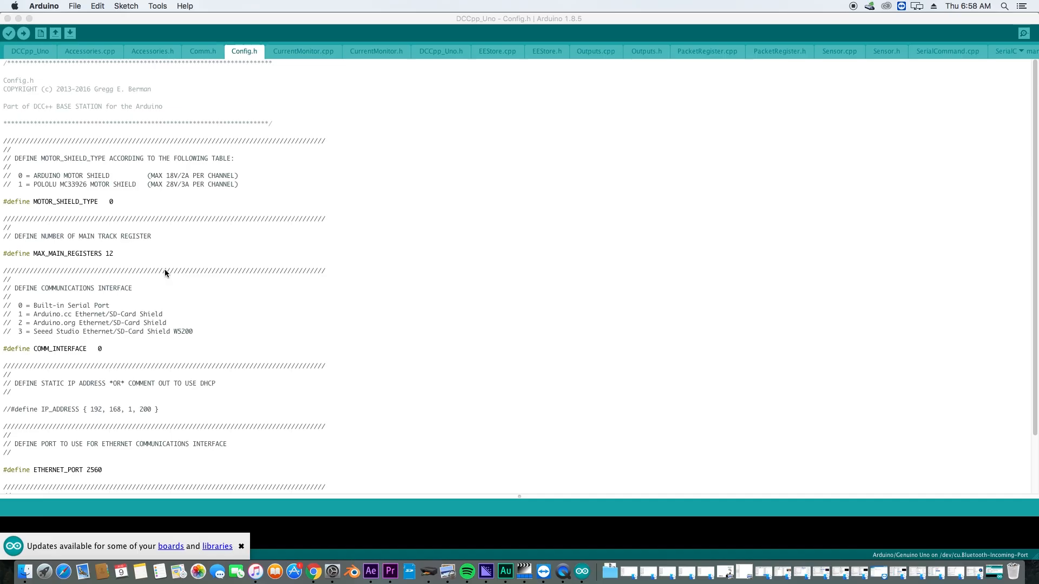
{"action": "left_click", "coordinate": [303, 51]}
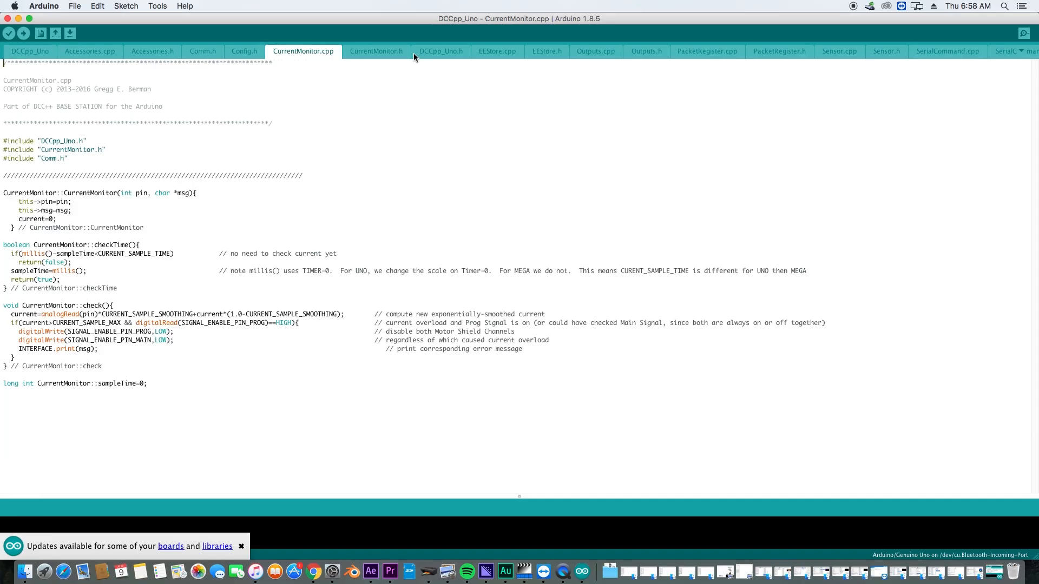
{"action": "left_click", "coordinate": [441, 51]}
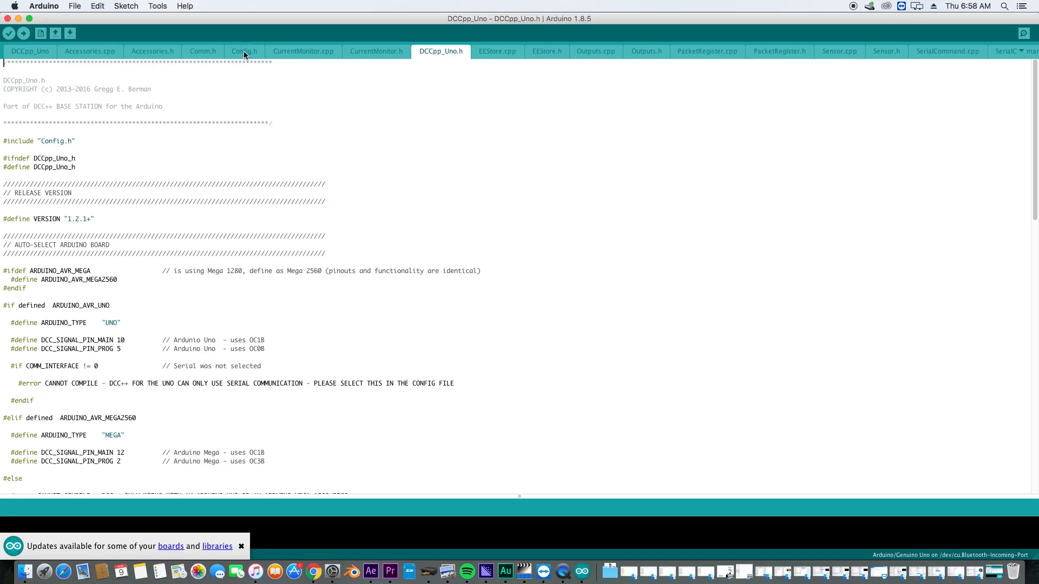
{"action": "left_click", "coordinate": [244, 50]}
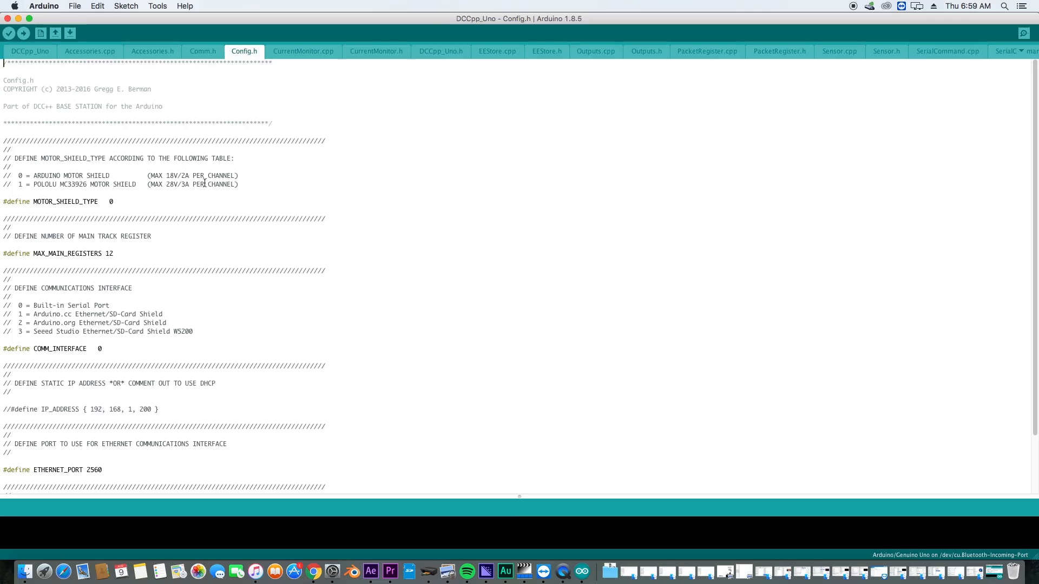
{"action": "left_click", "coordinate": [303, 51]}
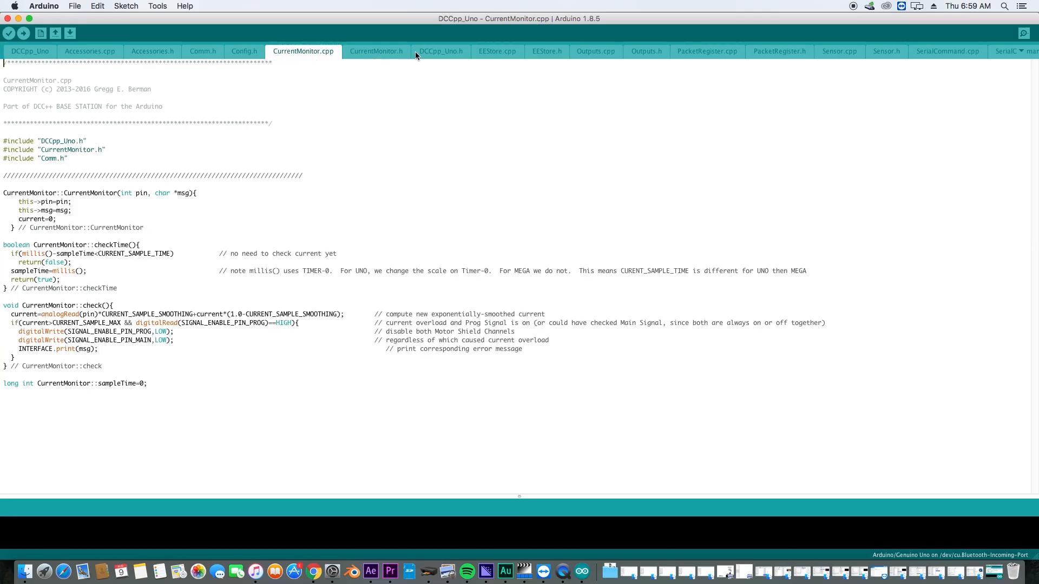
{"action": "left_click", "coordinate": [441, 51]}
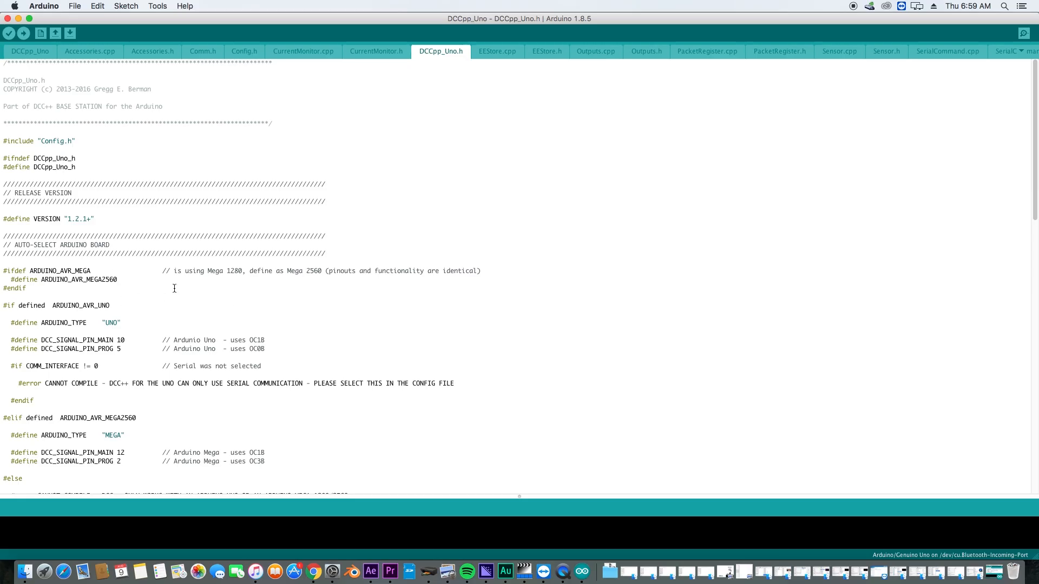
{"action": "scroll", "scroll_direction": "down", "scroll_amount": 3}
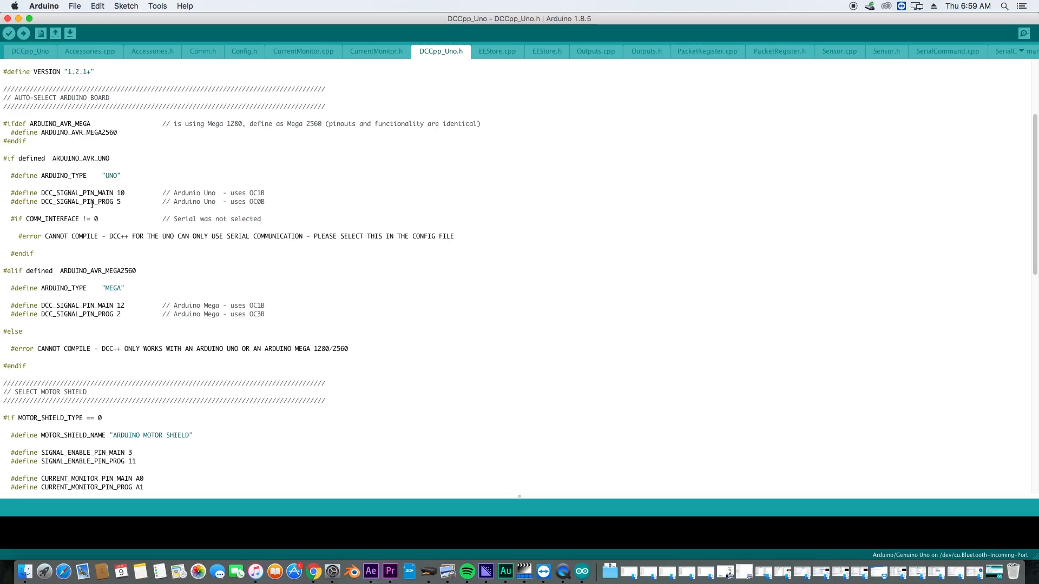
{"action": "mouse_move", "coordinate": [110, 206]}
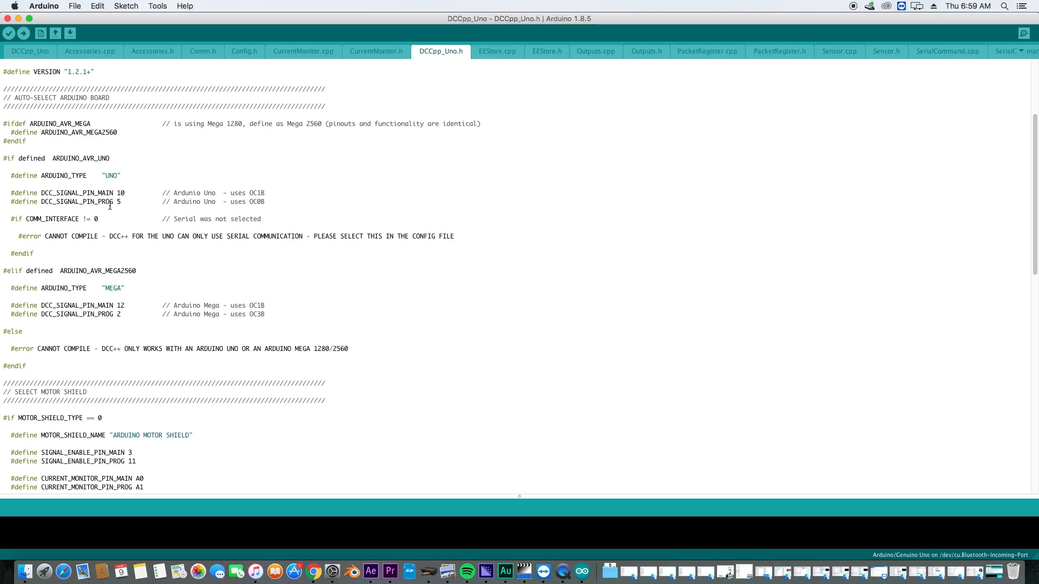
{"action": "mouse_move", "coordinate": [150, 208]}
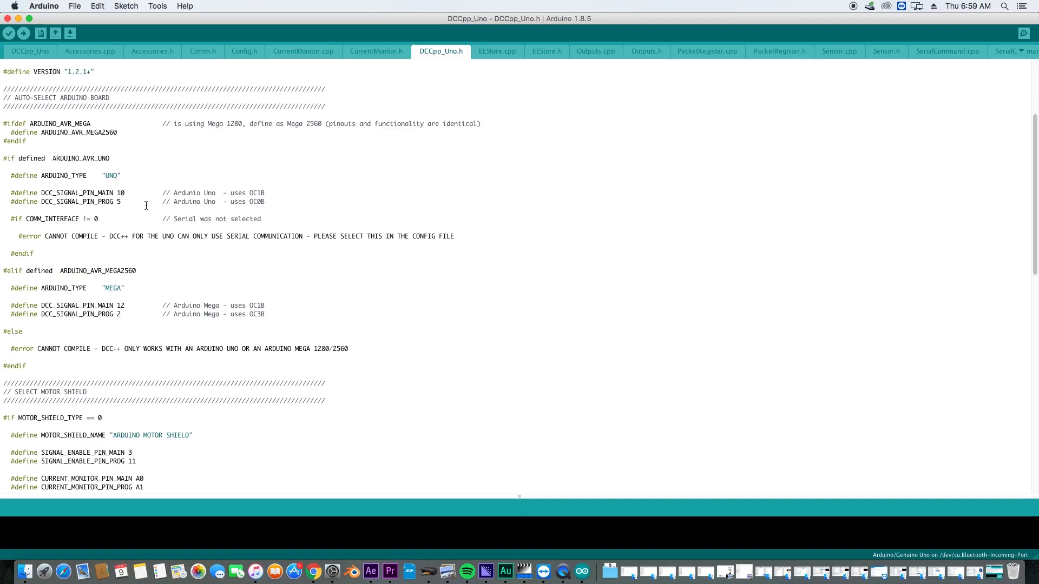
{"action": "scroll", "scroll_direction": "down", "scroll_amount": 3}
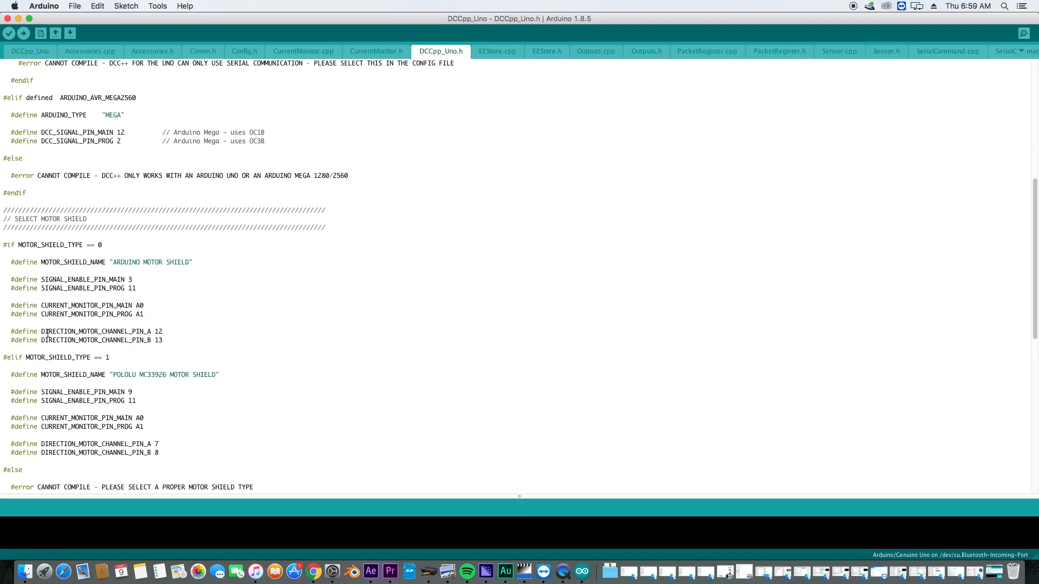
{"action": "mouse_move", "coordinate": [115, 355]}
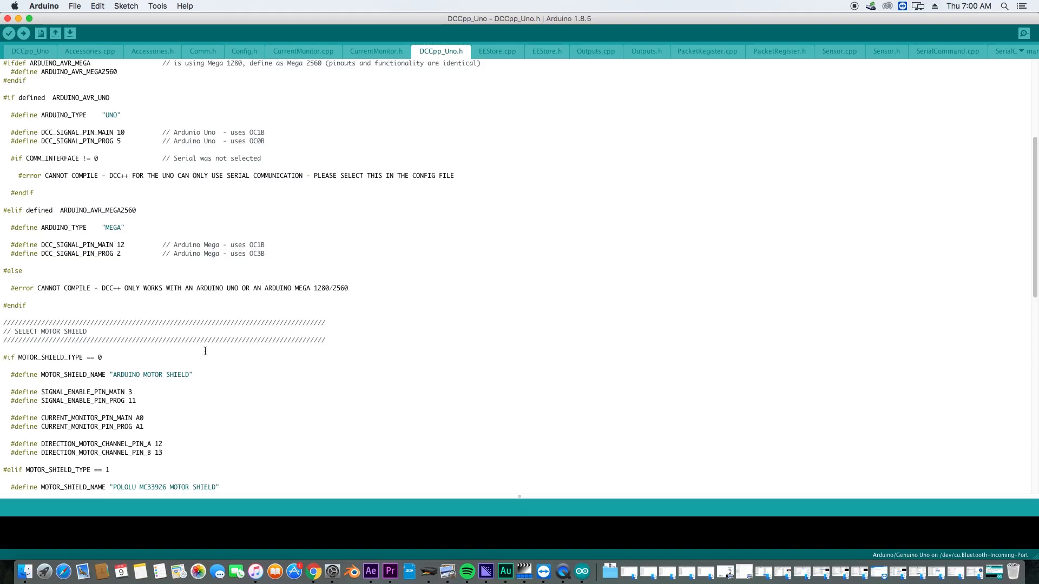
{"action": "mouse_move", "coordinate": [100, 131]}
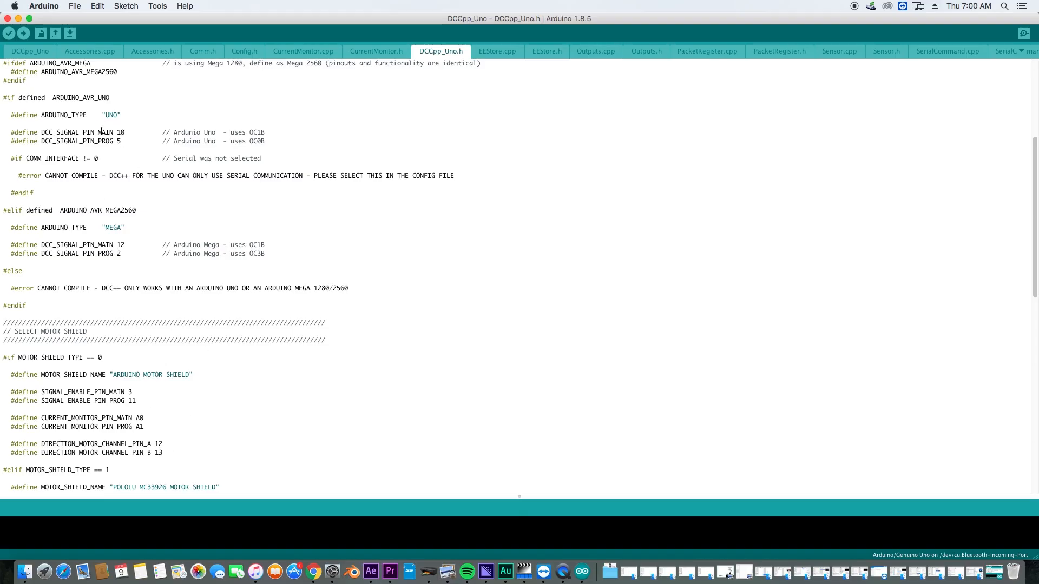
{"action": "mouse_move", "coordinate": [153, 450]}
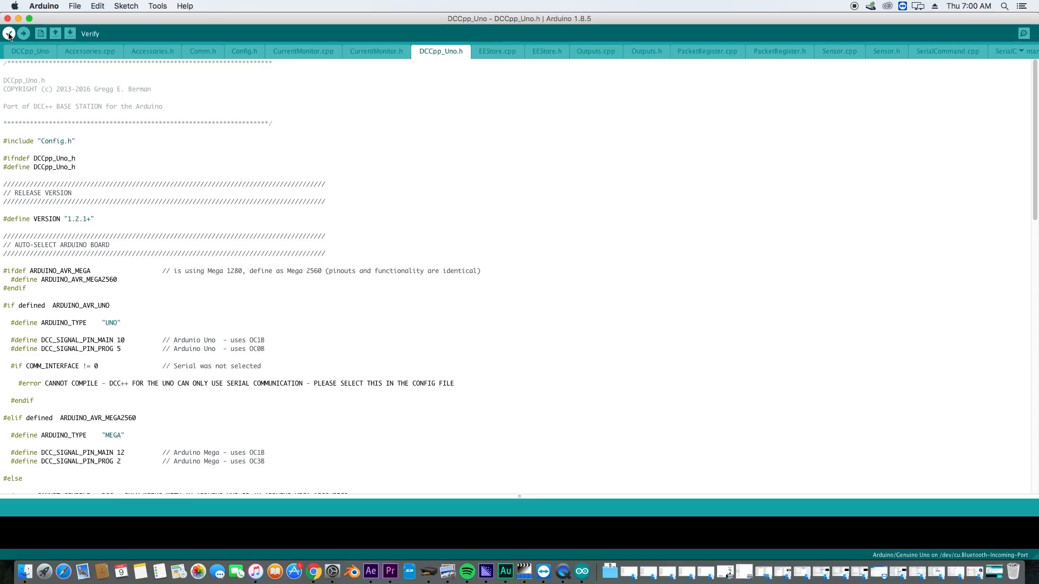
Step: Verify the DCCpp_Uno sketch so it compiles without errors at 18428 bytes (57%) of program storage
{"action": "left_click", "coordinate": [10, 34]}
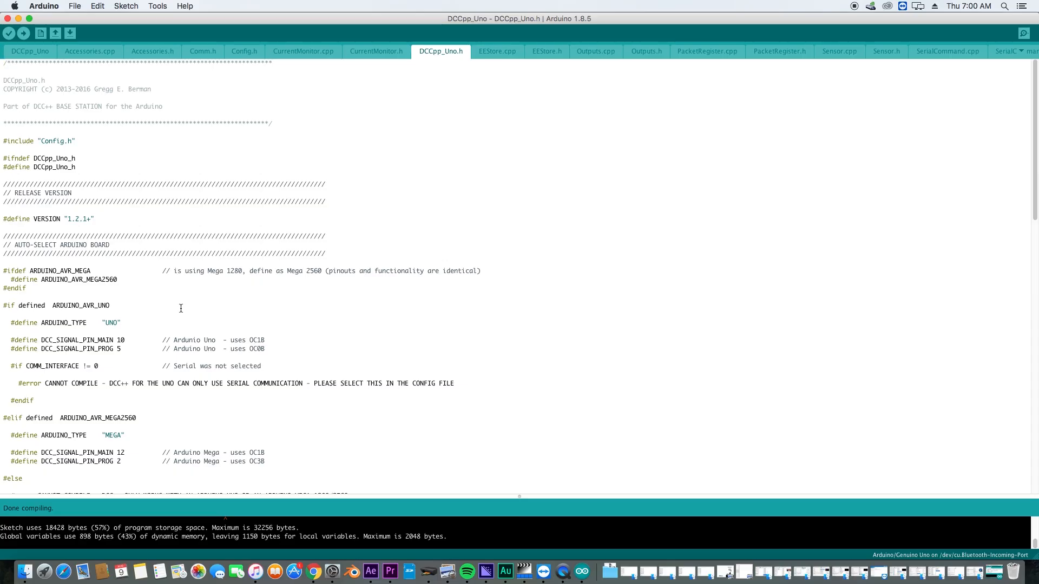
{"action": "mouse_move", "coordinate": [91, 403]}
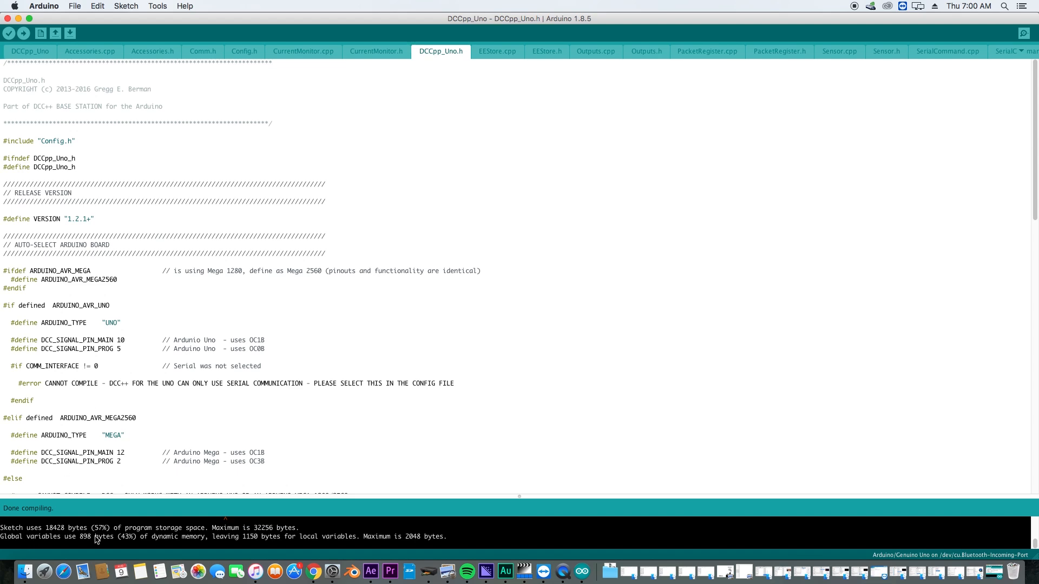
{"action": "mouse_move", "coordinate": [101, 538]}
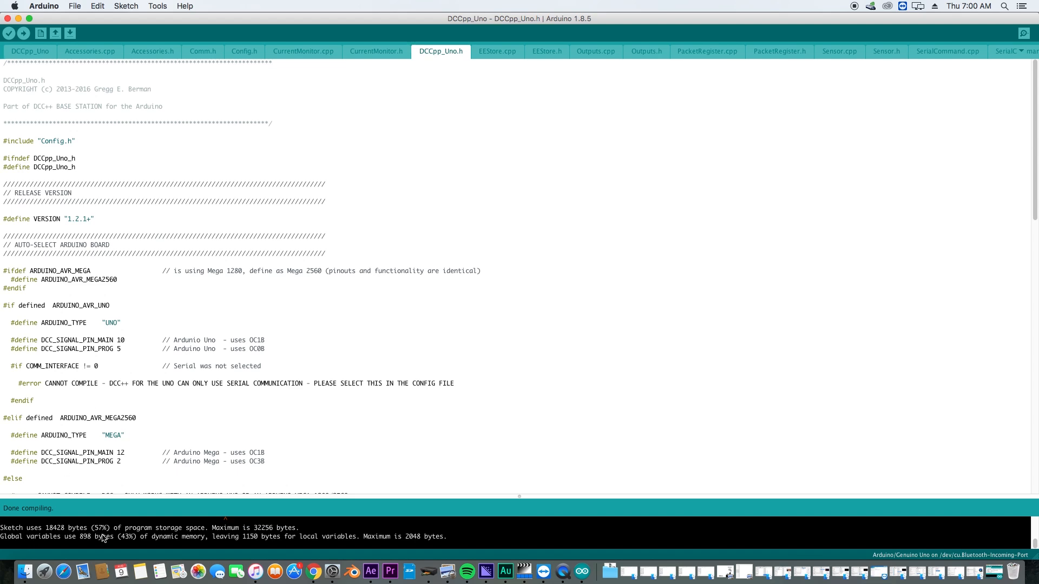
{"action": "mouse_move", "coordinate": [96, 519]}
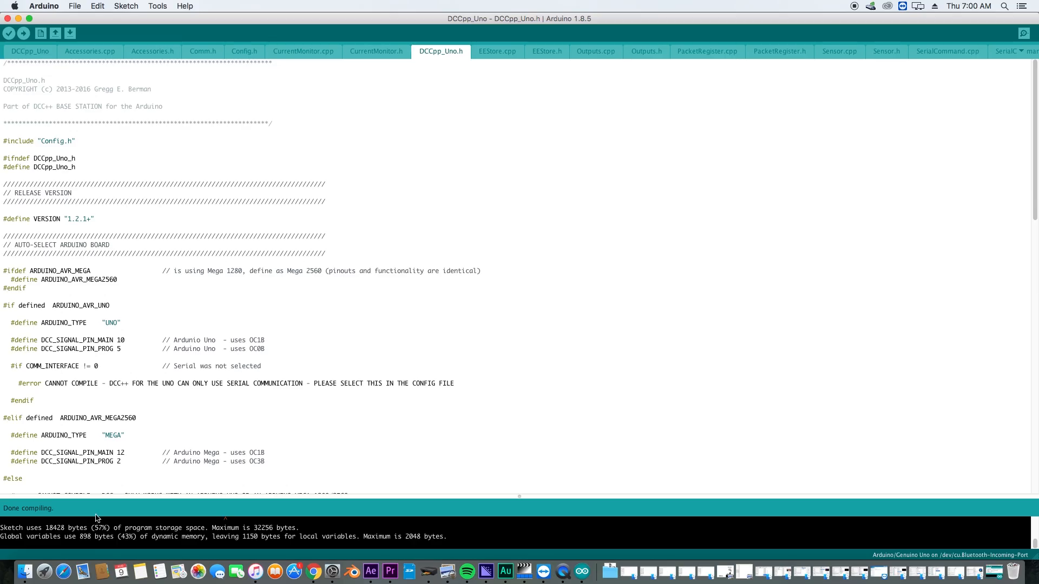